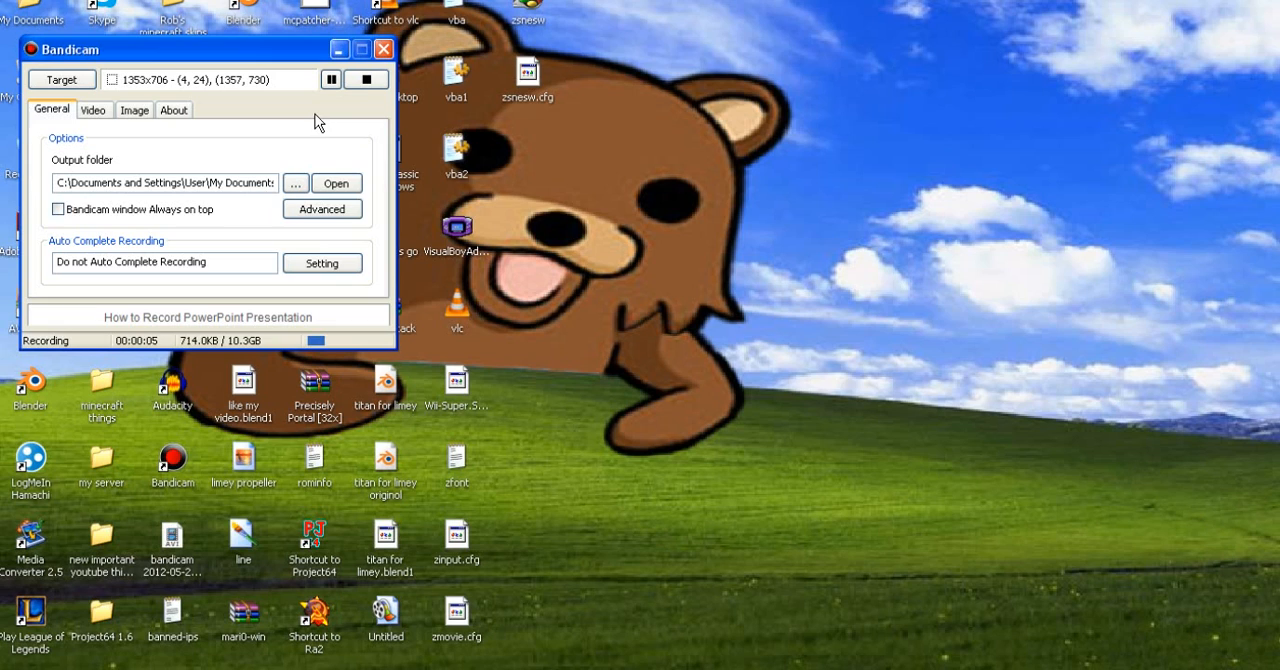
mouse_move(1059, 459)
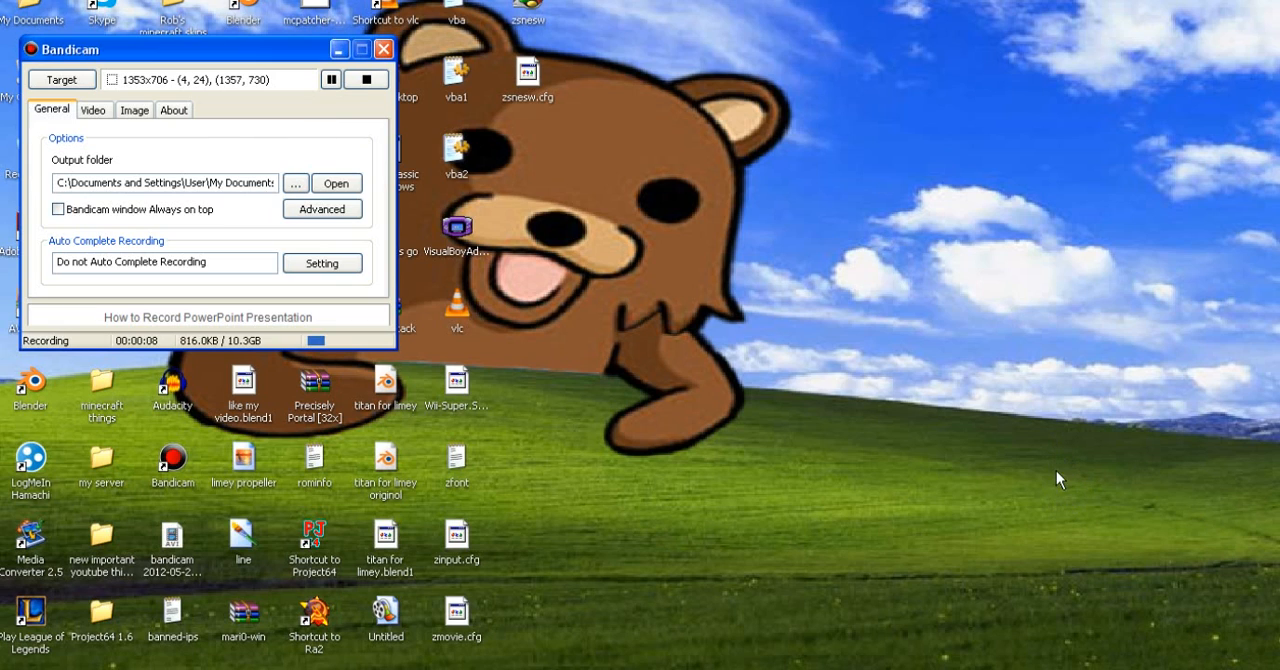
mouse_move(1193, 653)
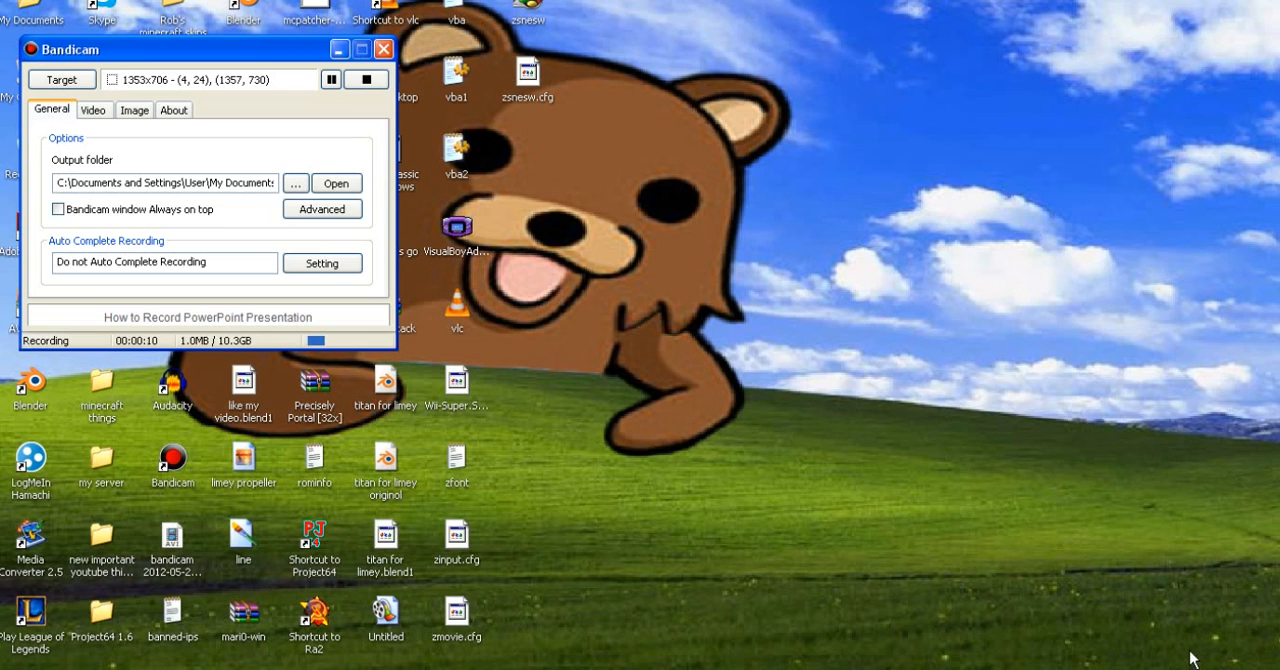
mouse_move(554, 344)
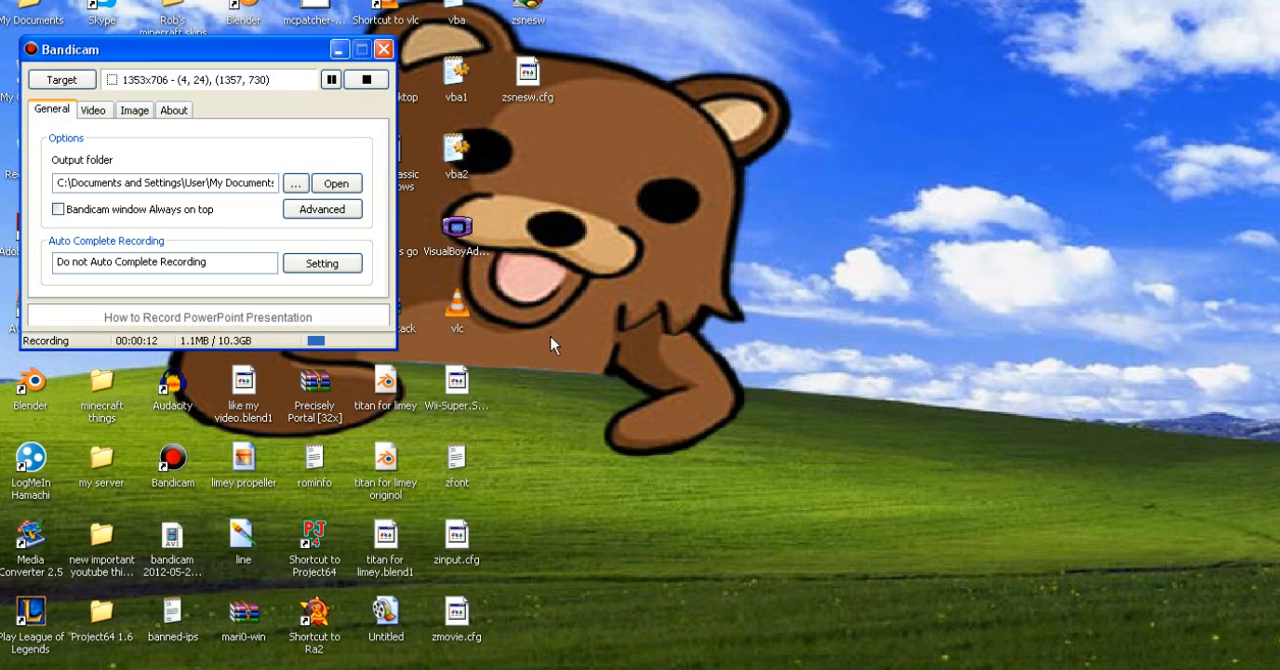
mouse_move(1065, 430)
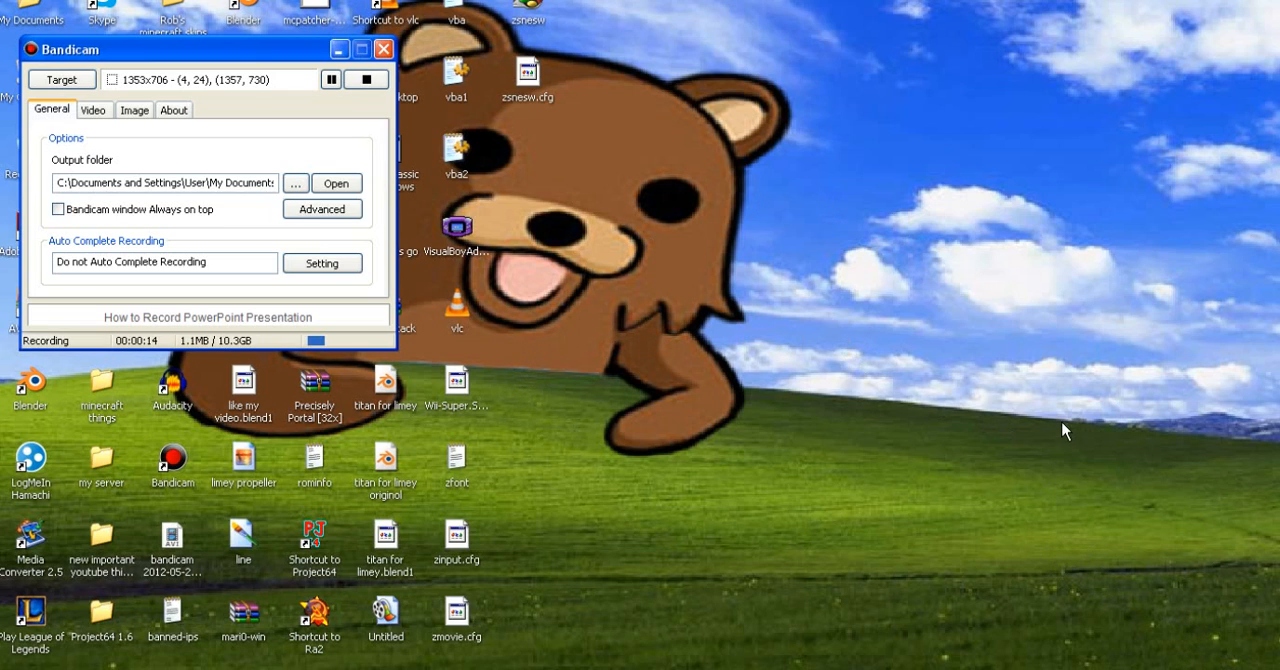
mouse_move(1123, 238)
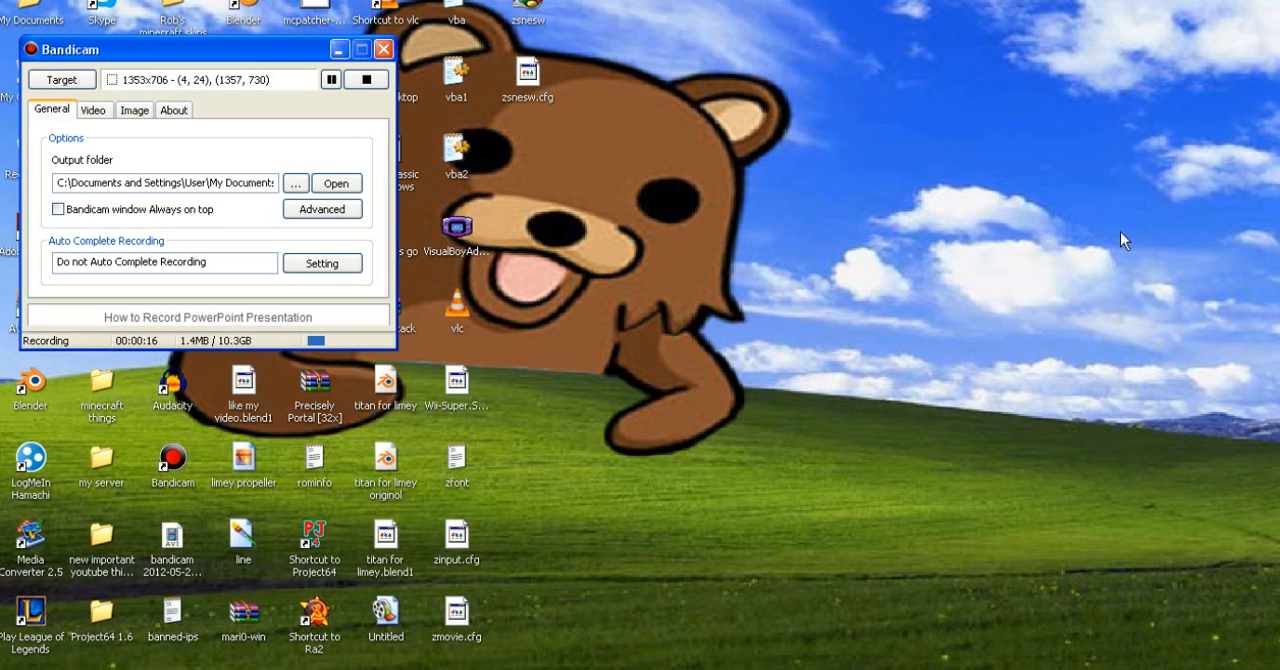
mouse_move(1074, 132)
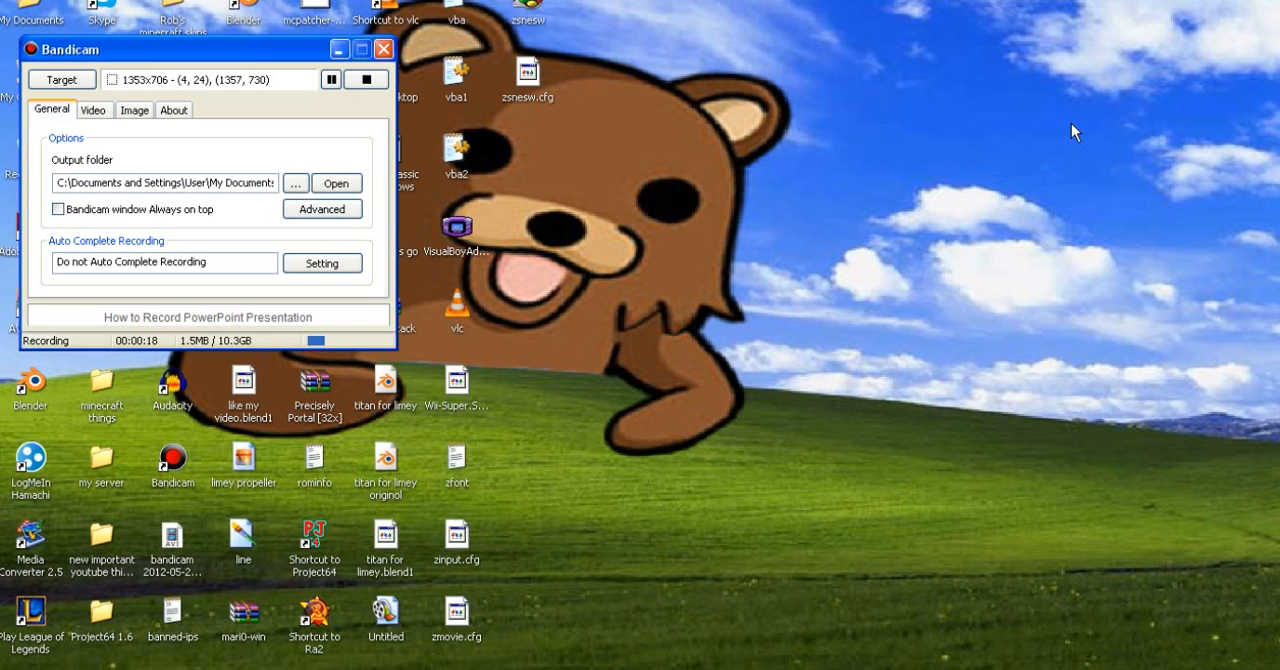
mouse_move(1153, 524)
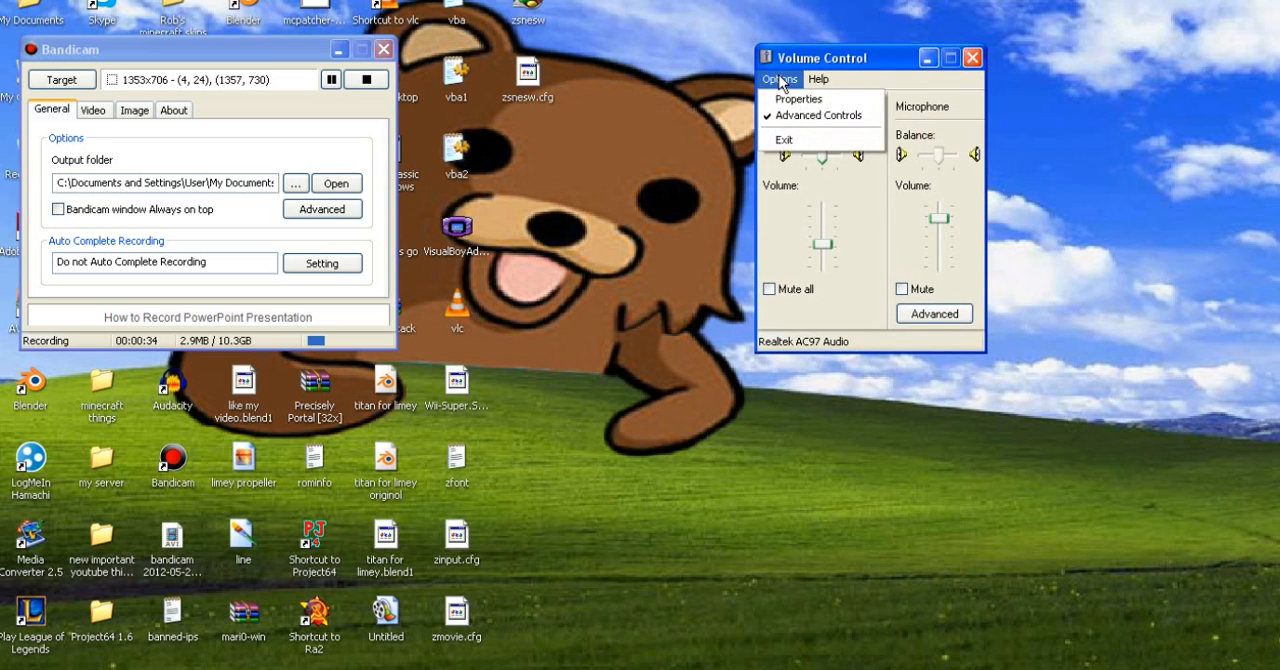
- Switch the mixer to Recording controls via Options > Properties, showing Stereo Mix, CD Player, Line In and Microphone
left_click(796, 98)
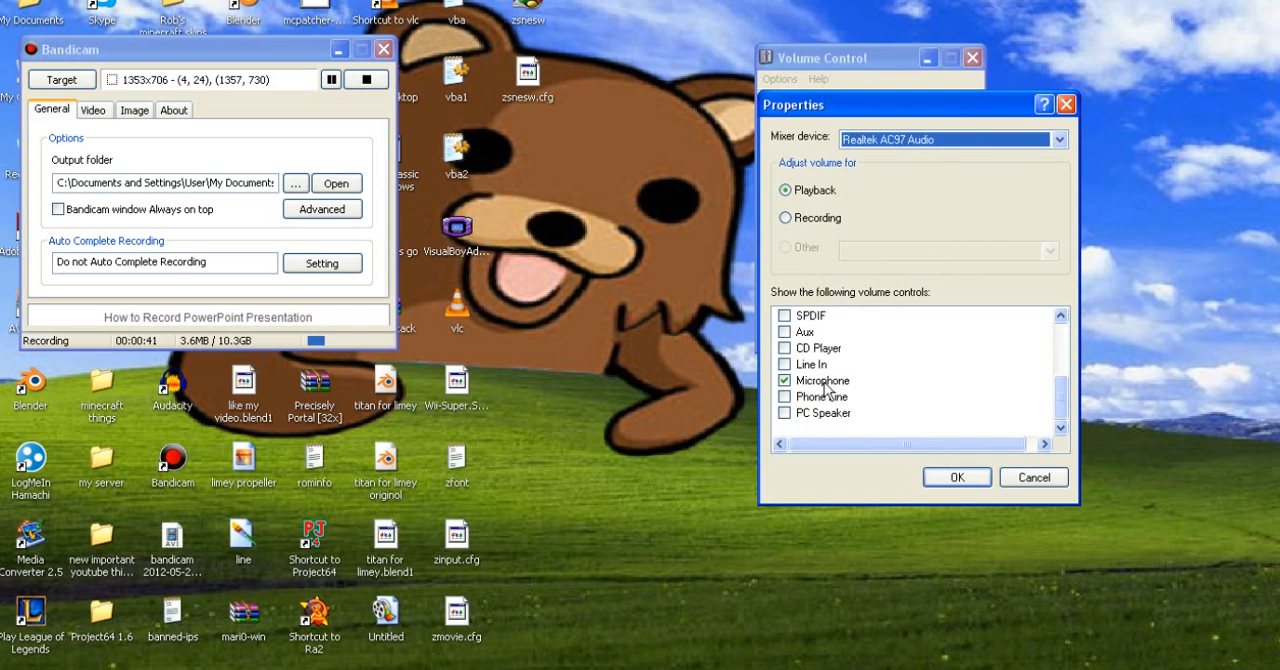
left_click(956, 477)
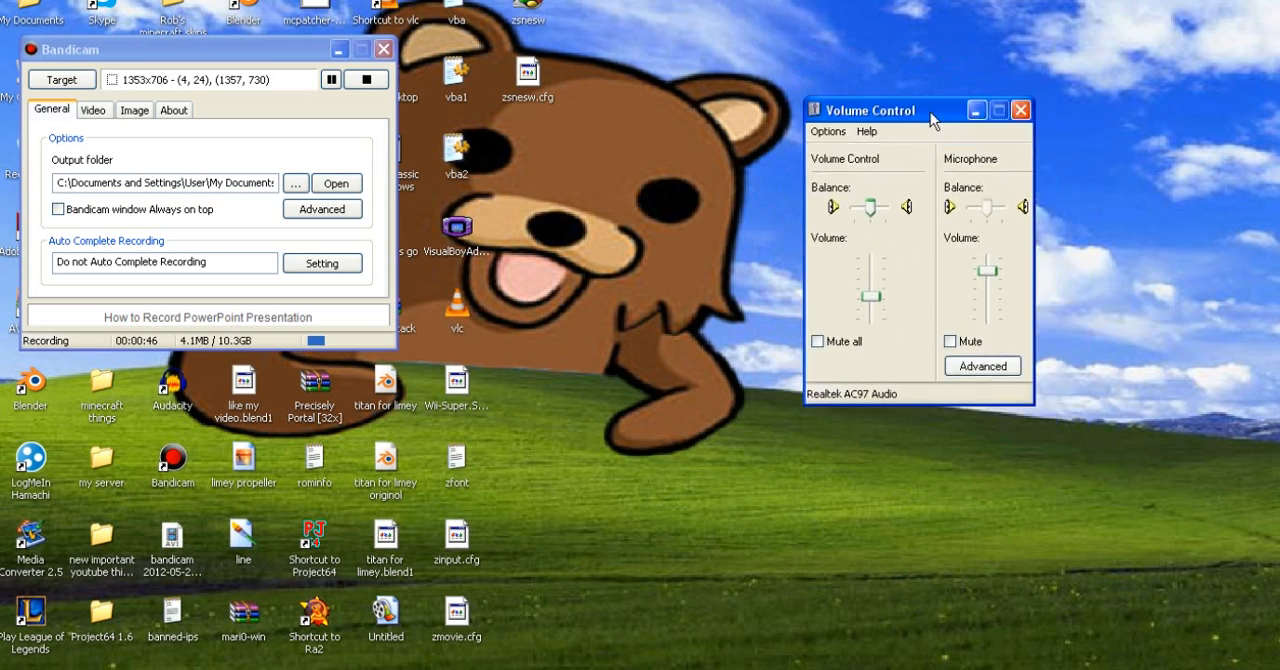
left_click(819, 132)
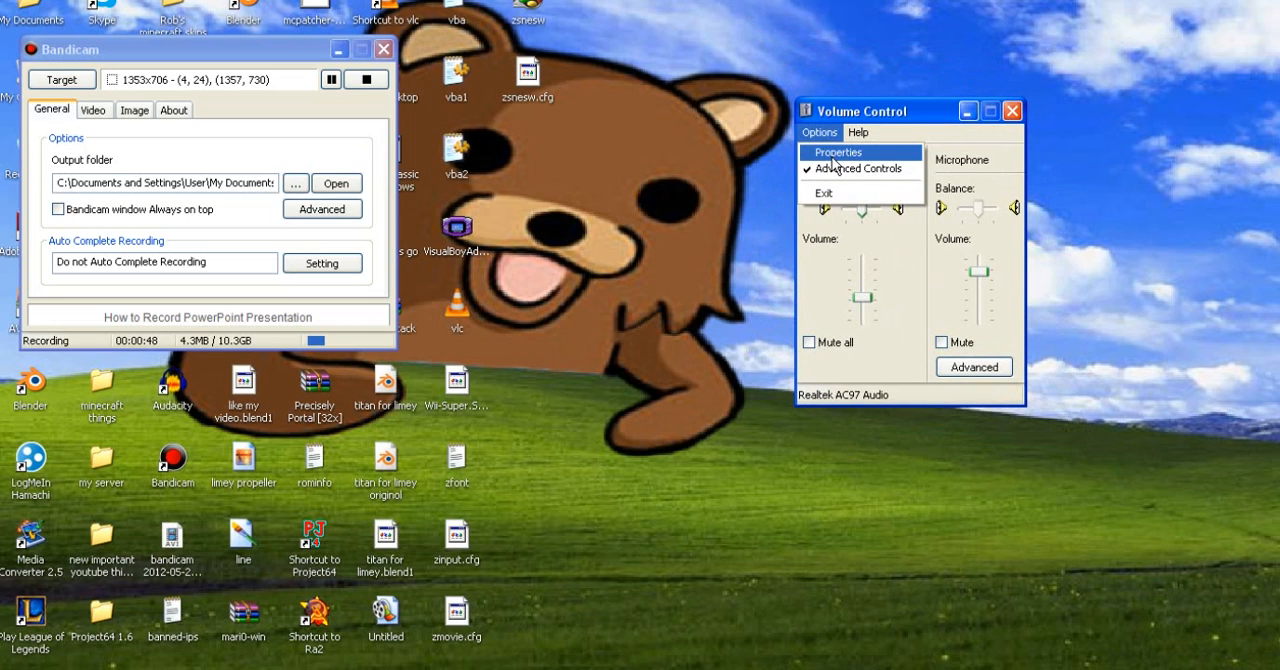
left_click(840, 152)
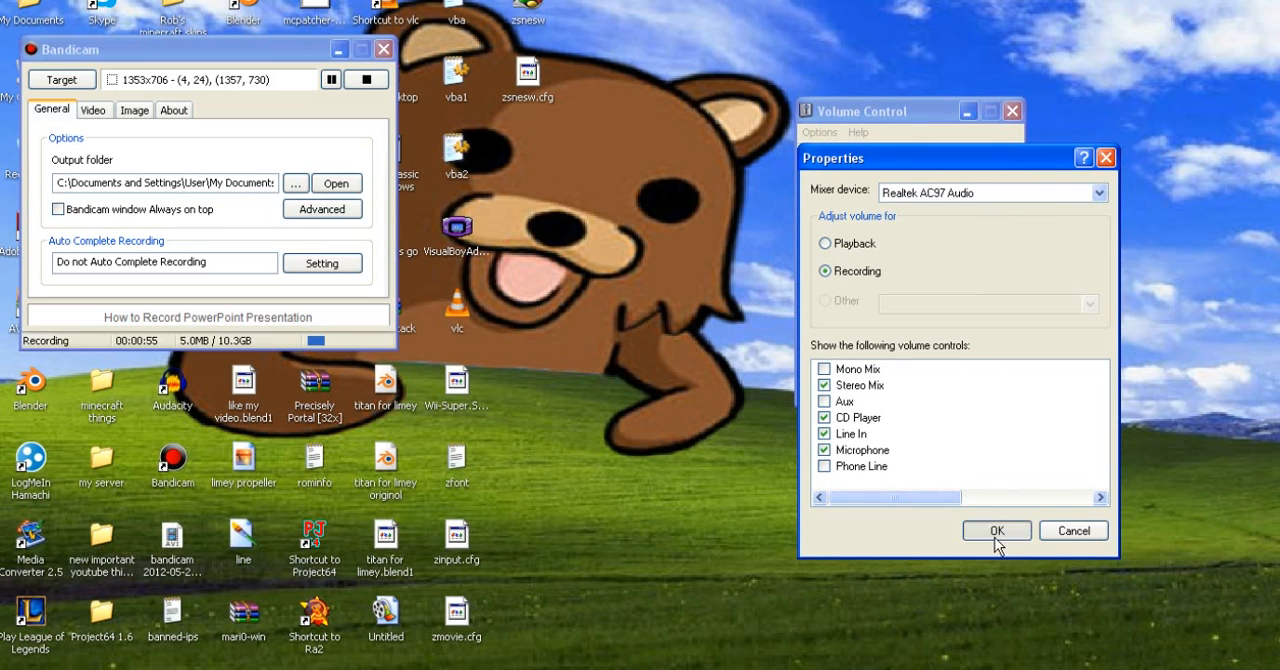
left_click(997, 530)
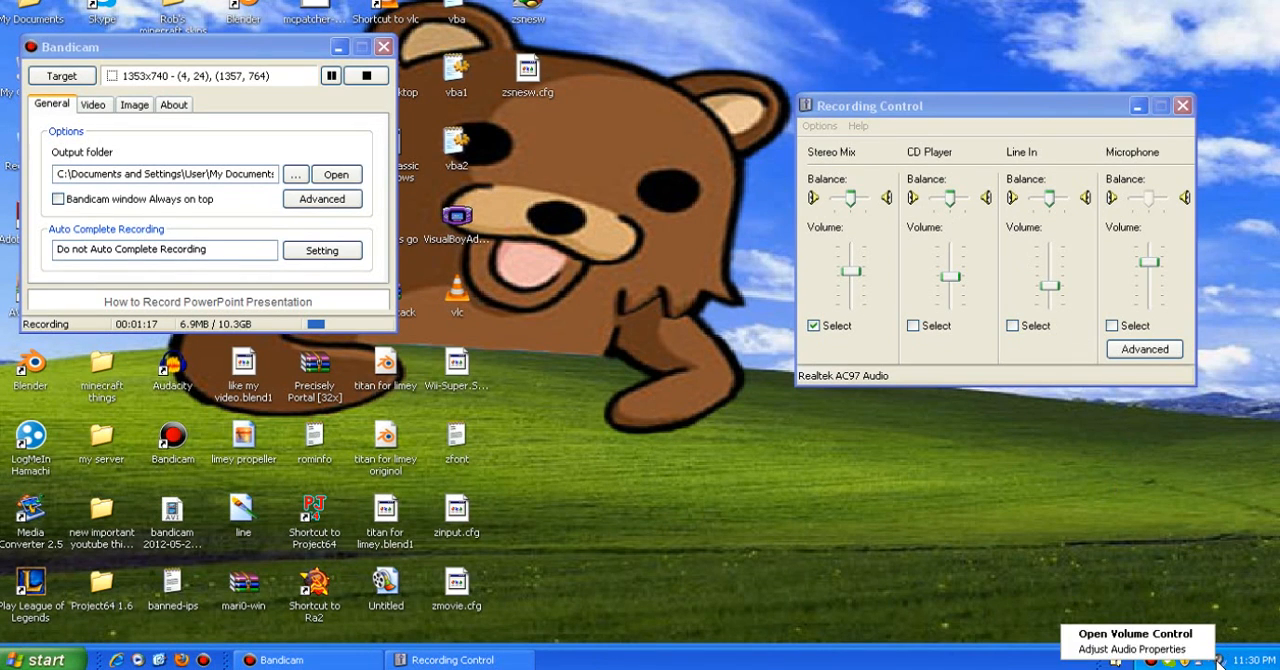
mouse_move(1087, 540)
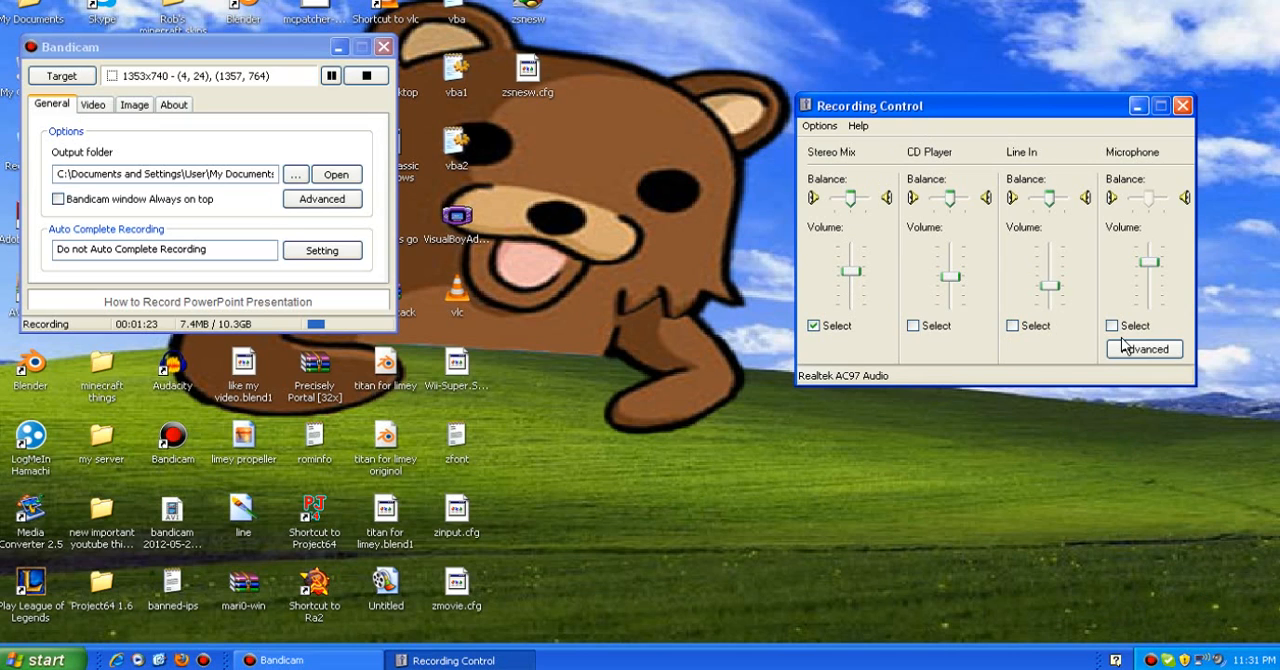
mouse_move(860, 288)
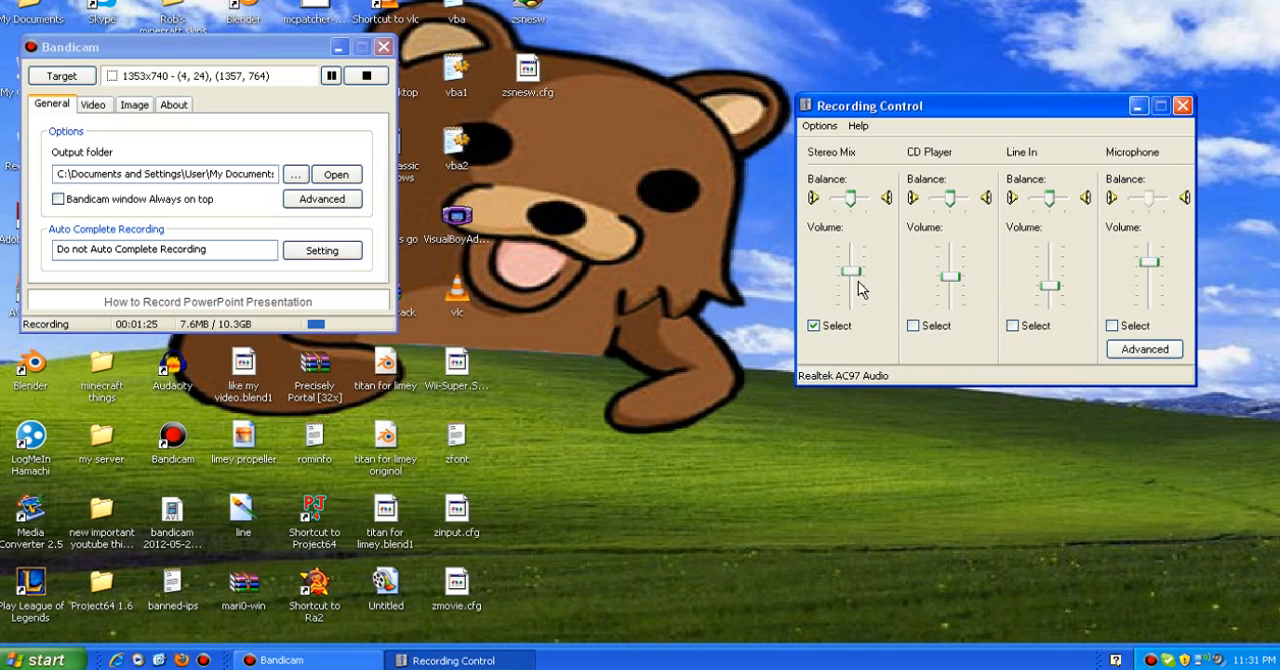
mouse_move(1009, 205)
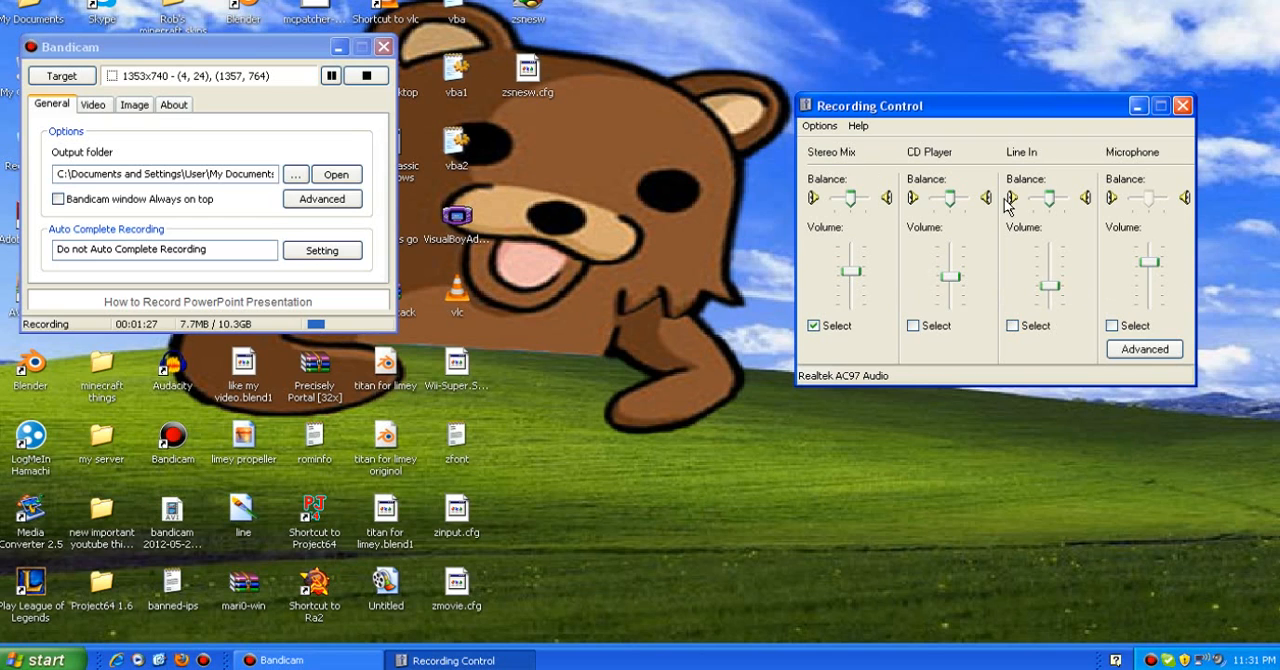
- Use the recording mixer's Options menu to return to the playback controls after selecting Stereo Mix
left_click(820, 126)
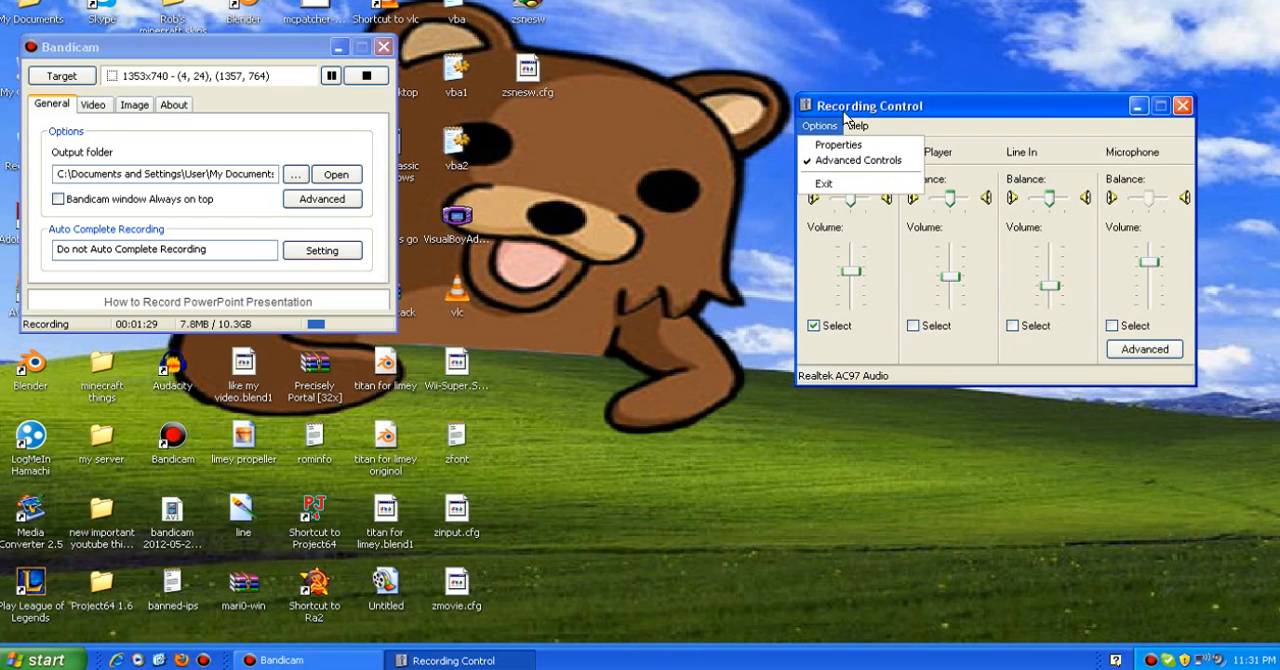
left_click(818, 126)
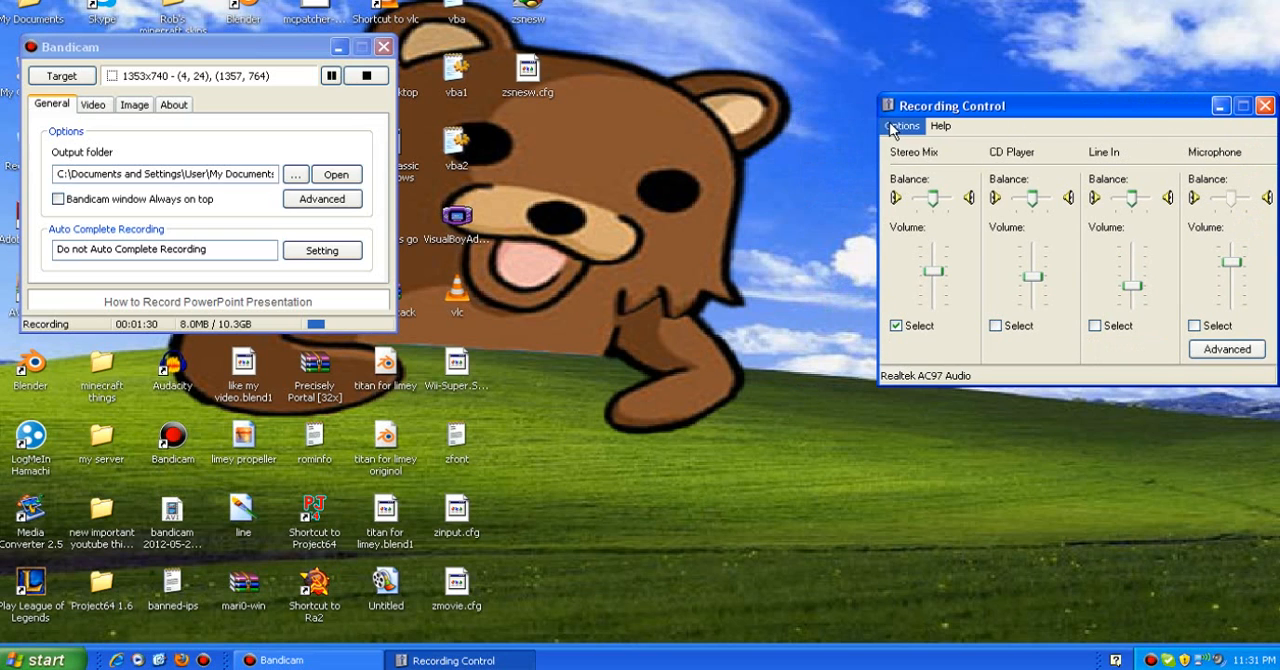
left_click(902, 126)
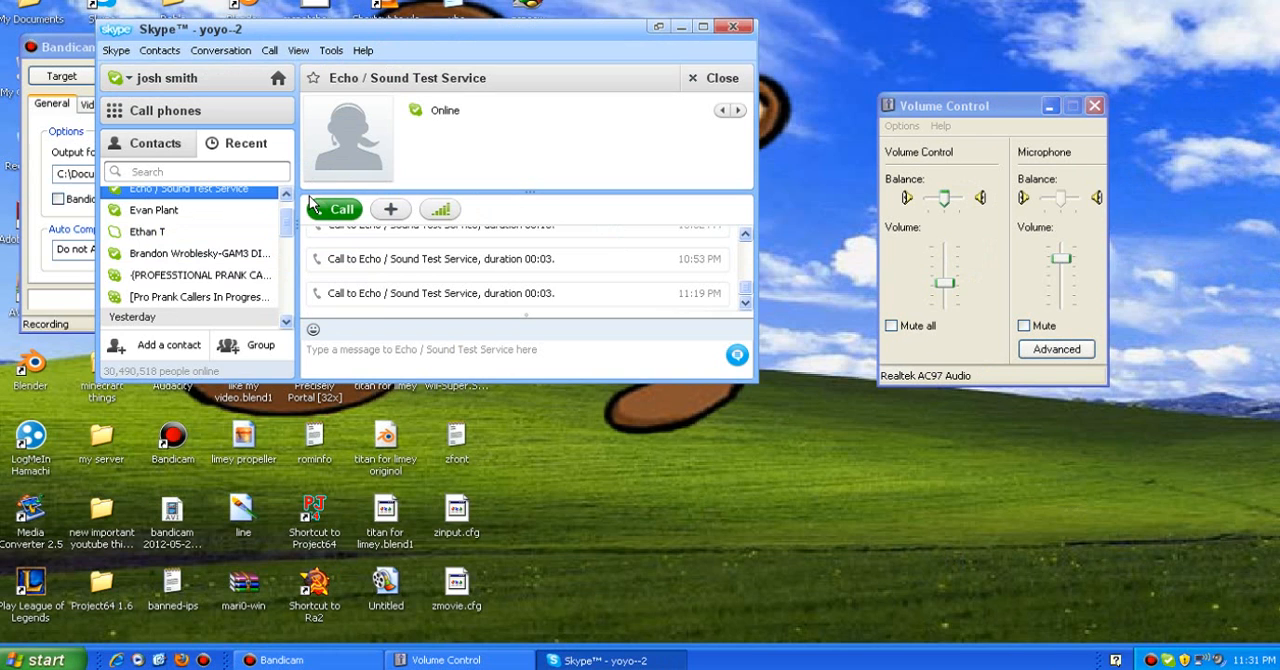
mouse_move(530, 216)
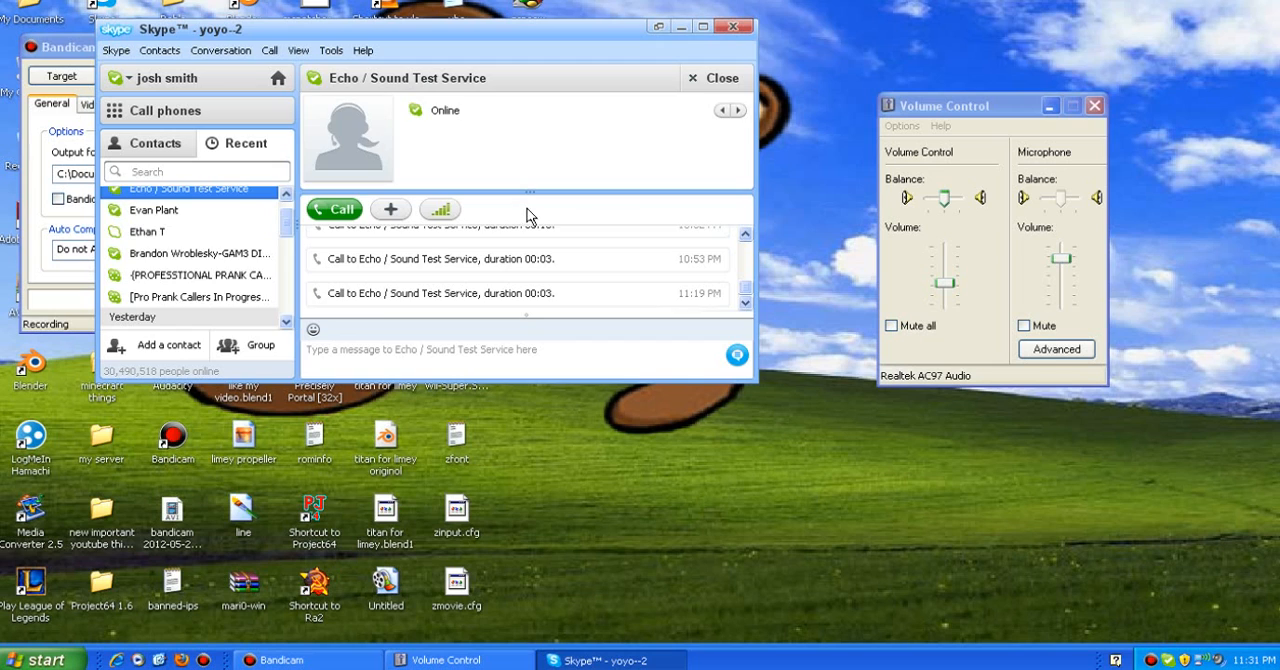
- Call the Echo / Sound Test Service in Skype with the microphone left unmuted
left_click(334, 209)
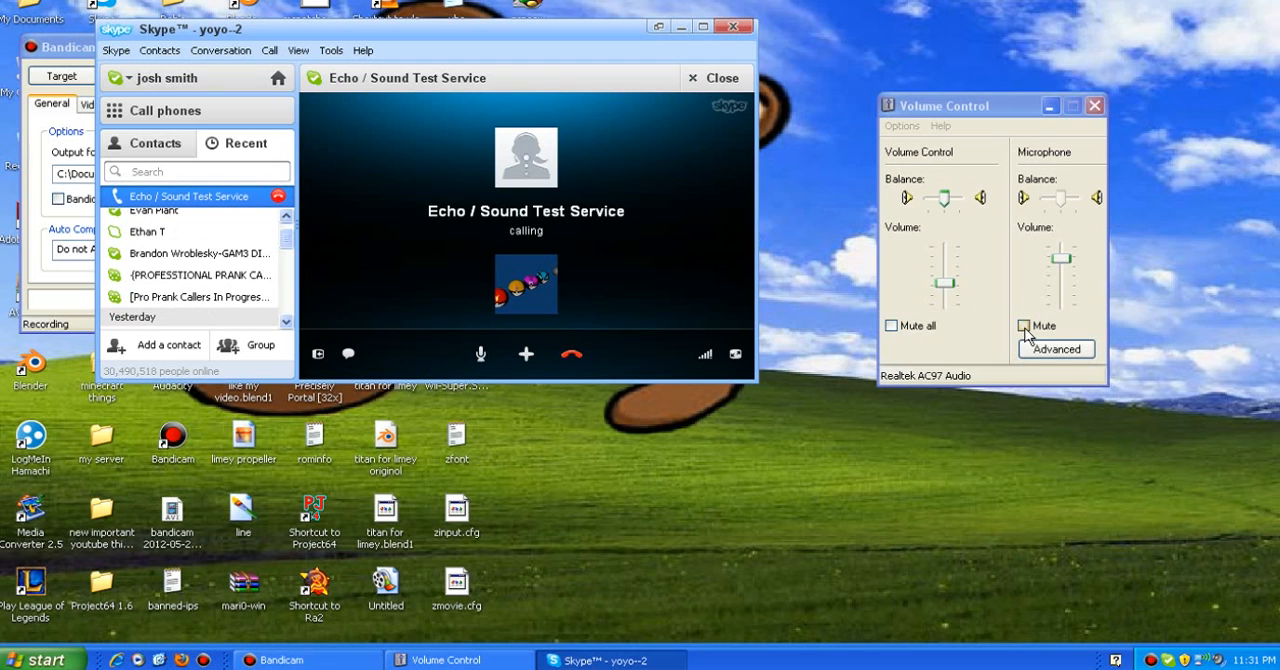